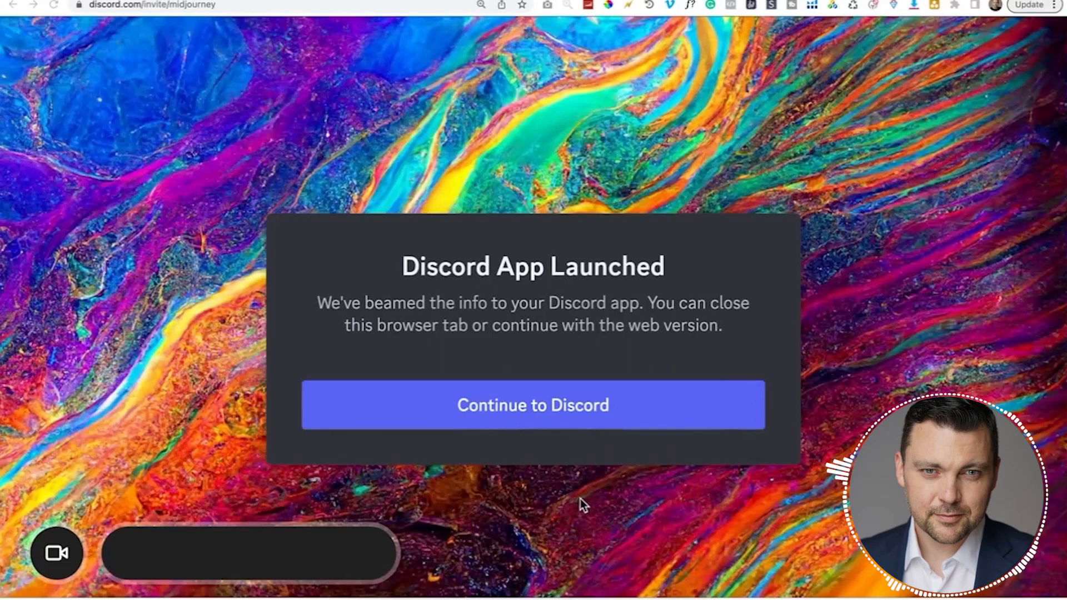
# Step: Continue in the Discord web app and open the Midjourney general-1 channel
pyautogui.click(533, 406)
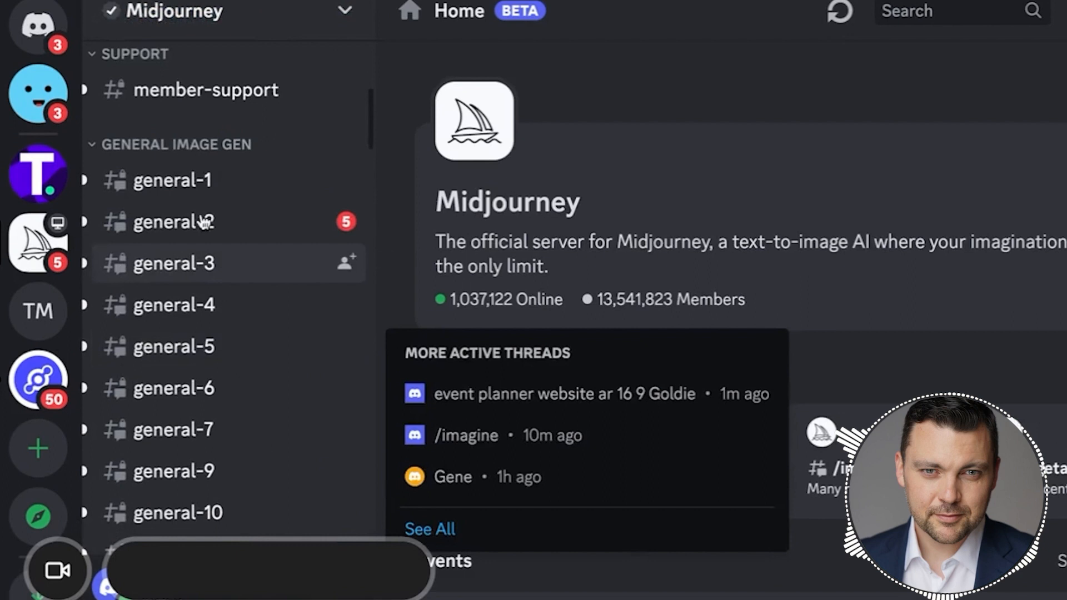
pyautogui.click(172, 179)
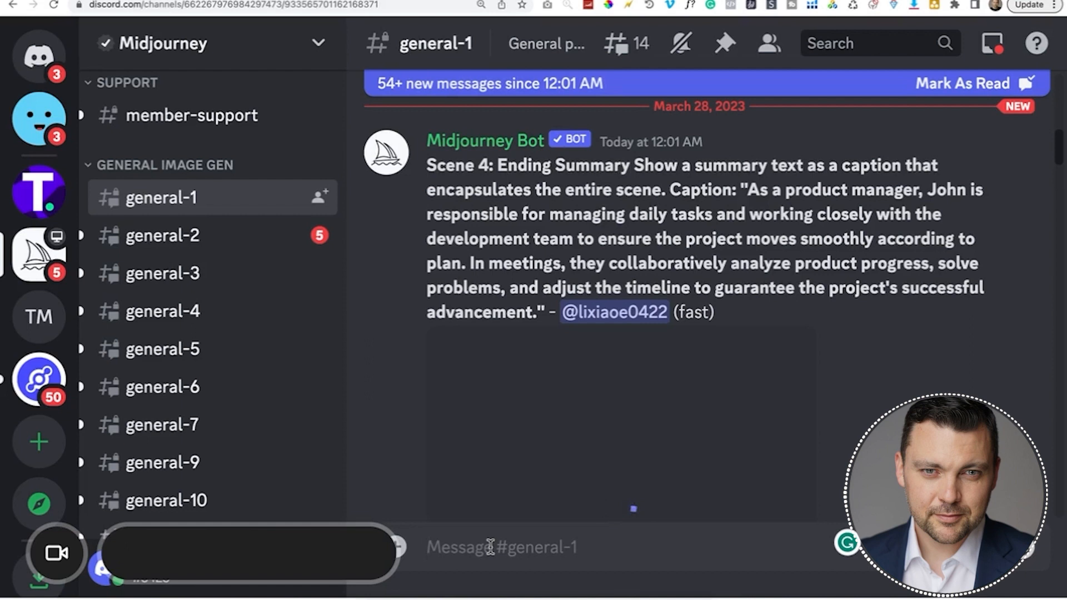
pyautogui.click(39, 441)
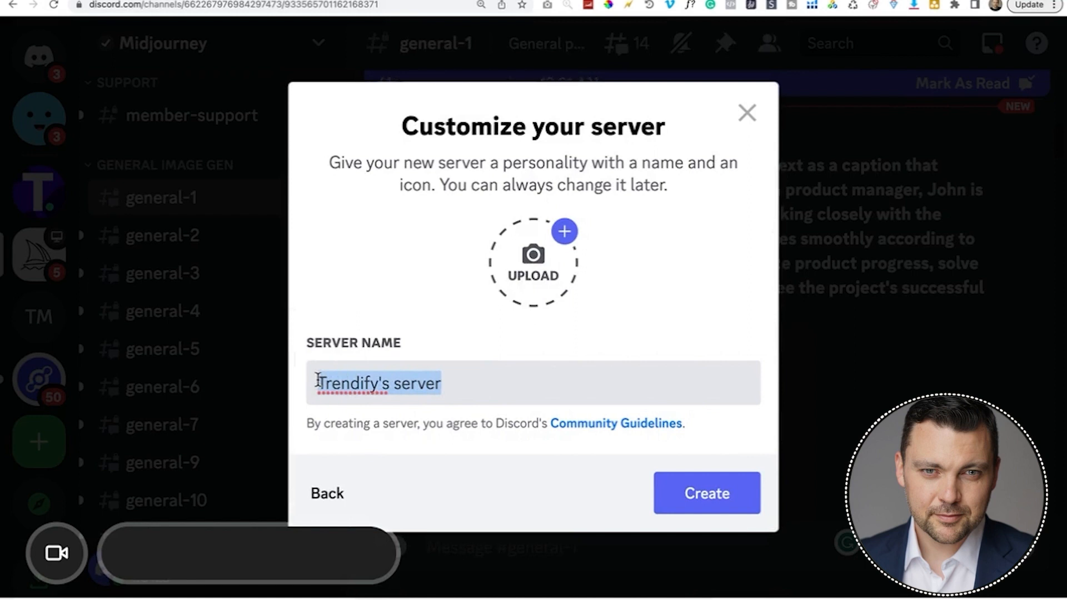
pyautogui.click(706, 493)
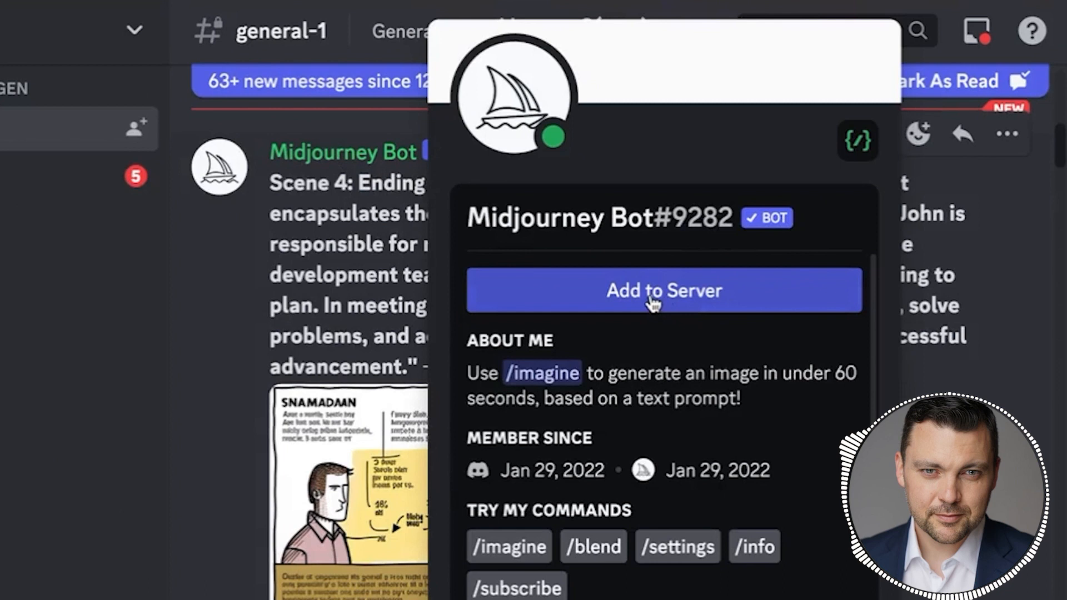
# Step: Authorize Midjourney Bot into Demo Server and switch to its general channel
pyautogui.click(663, 290)
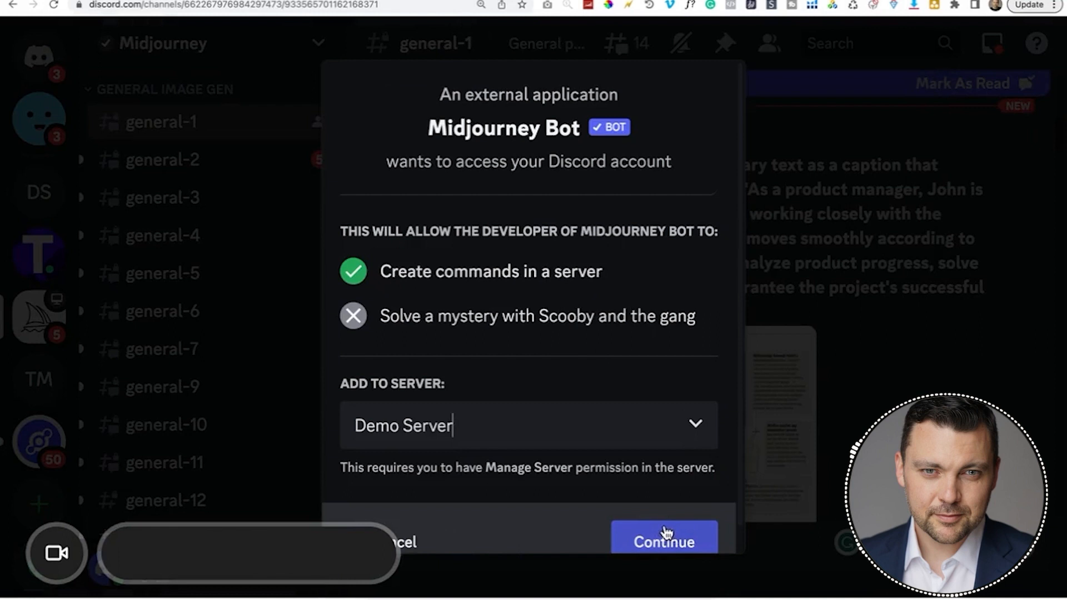
pyautogui.click(662, 542)
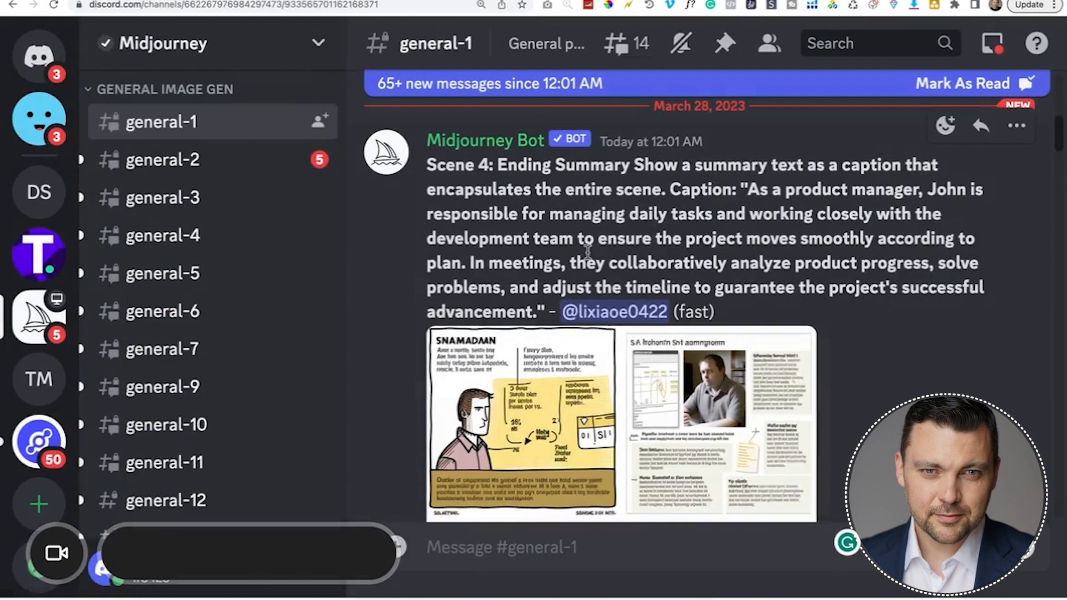
pyautogui.click(38, 192)
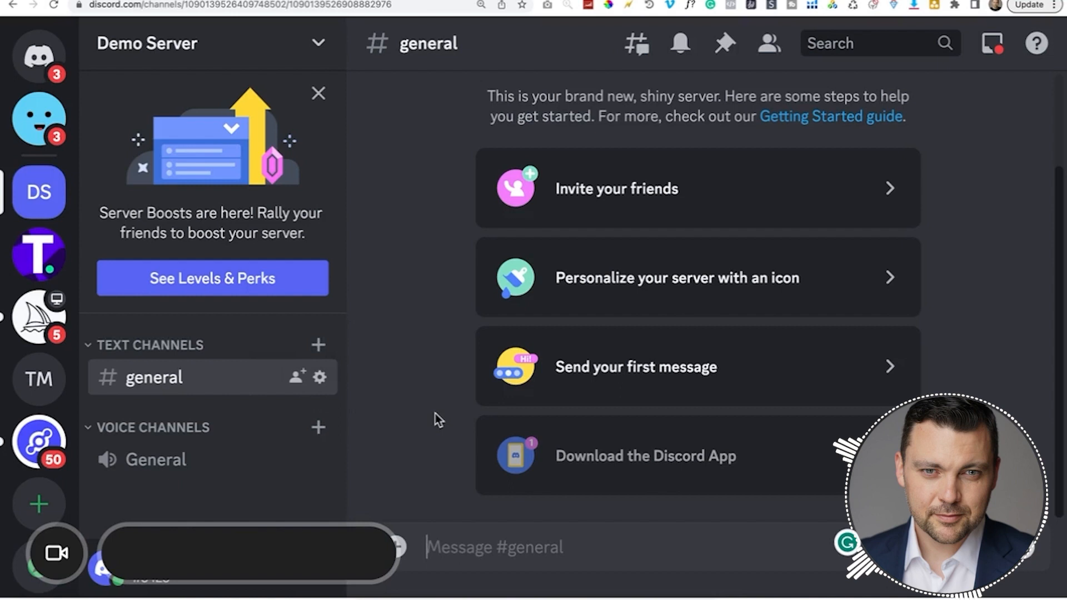
# Step: Scroll #general and try the / command in the message box
pyautogui.scroll(-3)
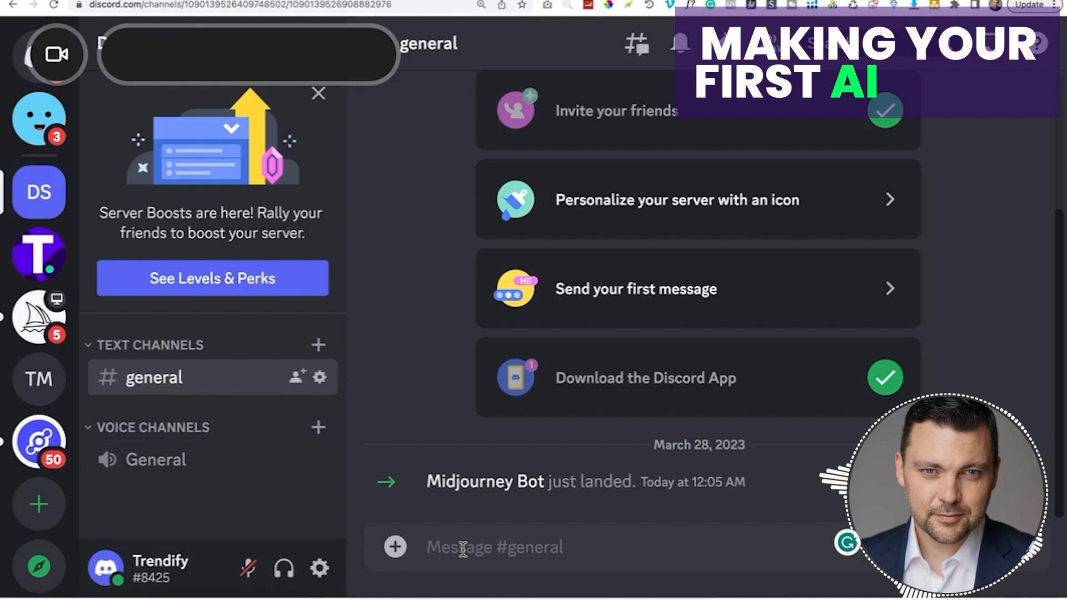
pyautogui.write('/')
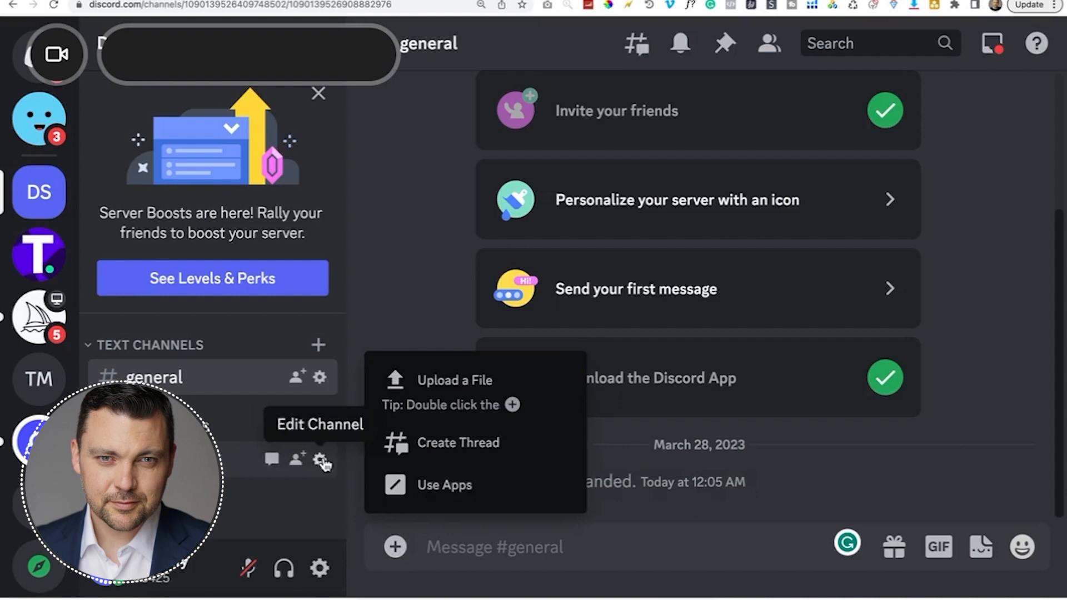
# Step: Upload the headshot photo to #general and view it enlarged
pyautogui.click(455, 380)
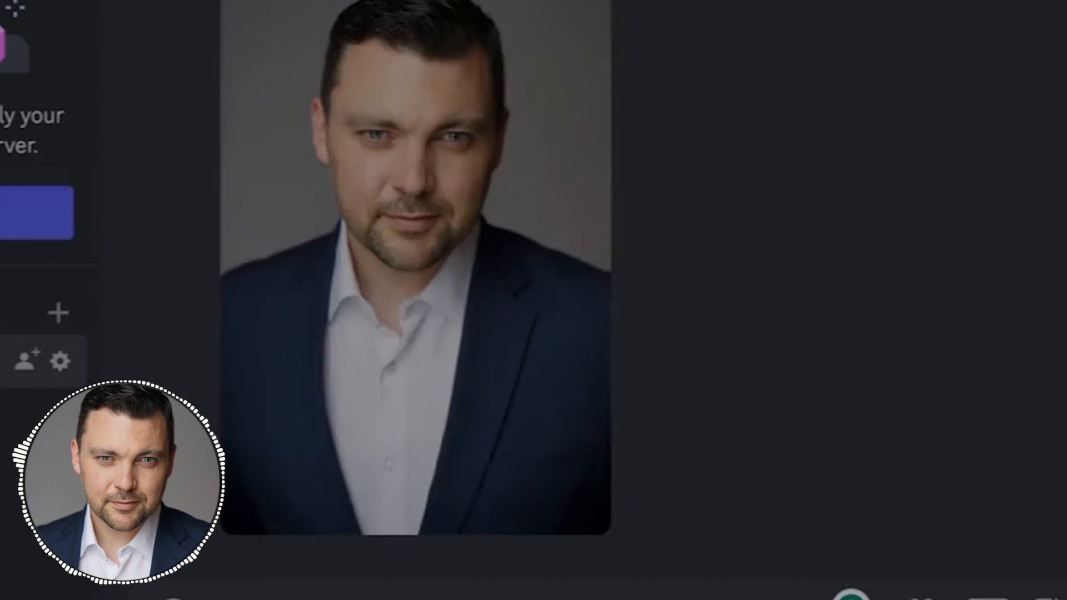
# Step: Send /imagine with the headshot link and 'male on the moon'
pyautogui.write('/imagine')
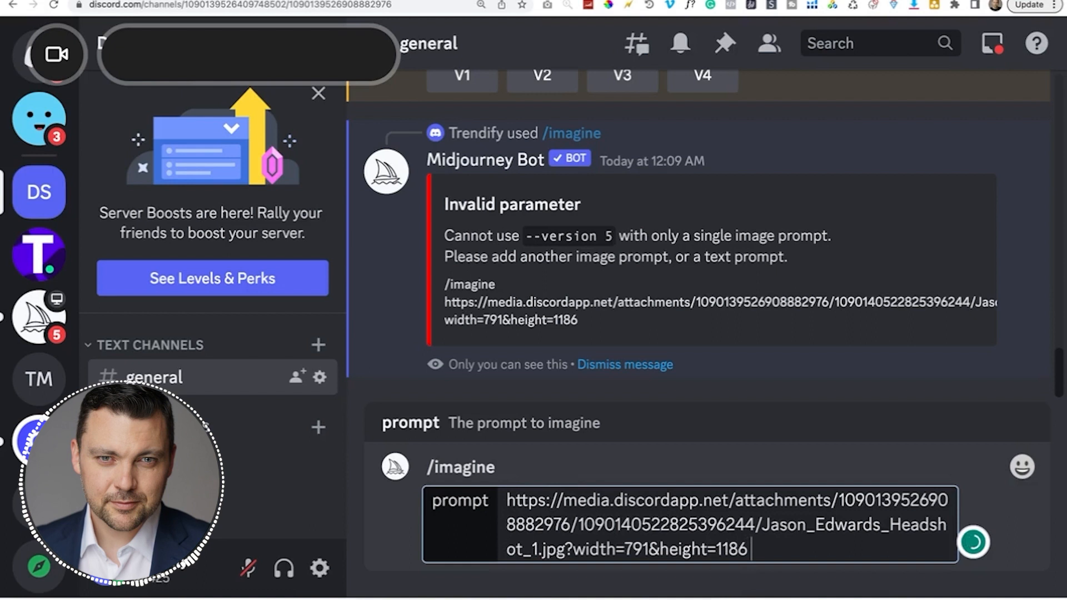
pyautogui.write('male')
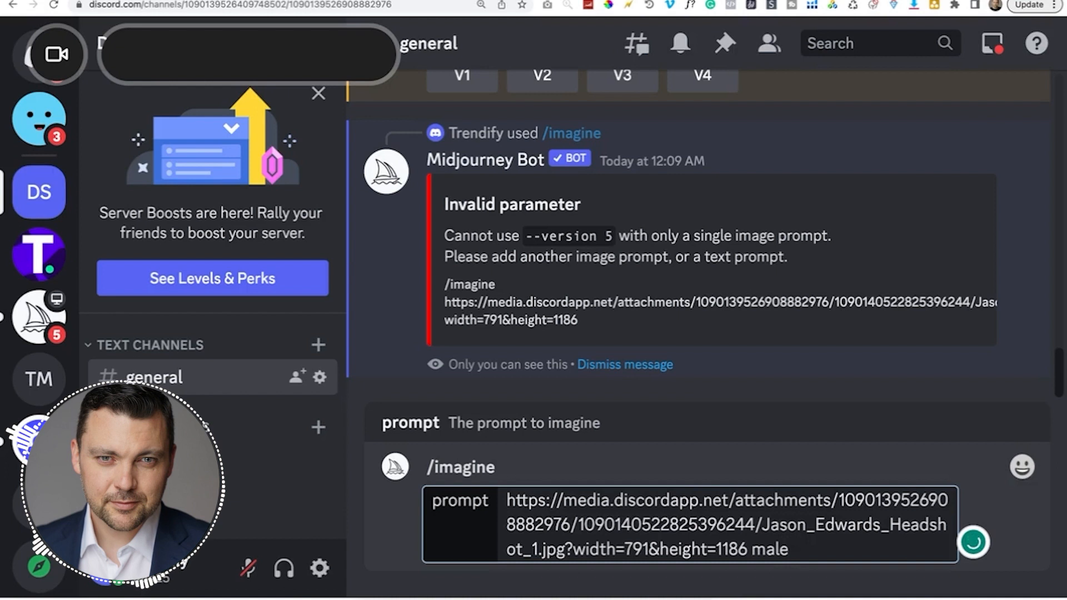
pyautogui.write('on the moon')
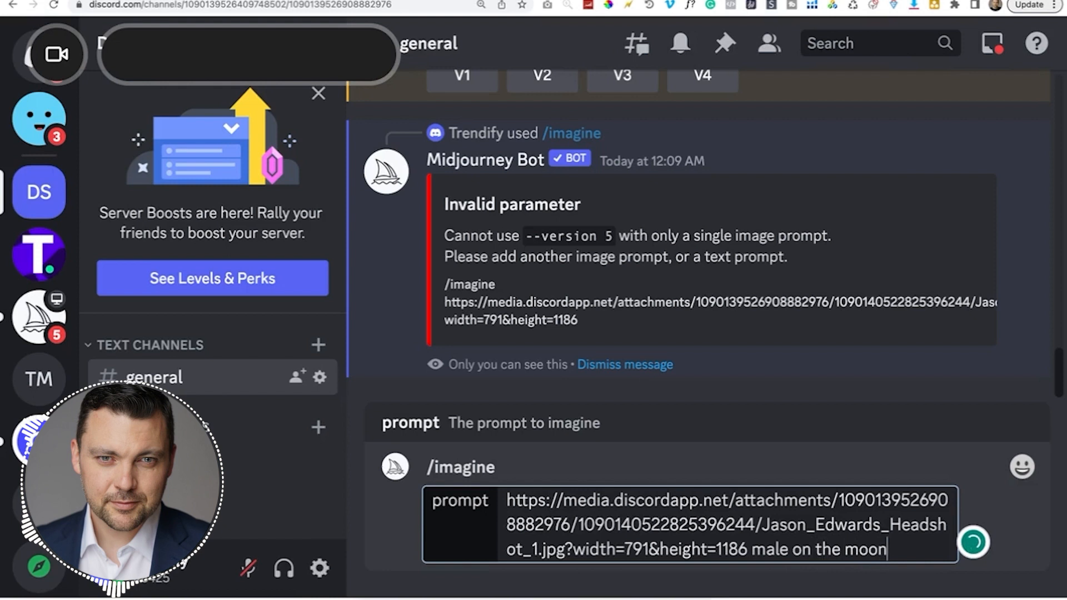
pyautogui.press('Enter')
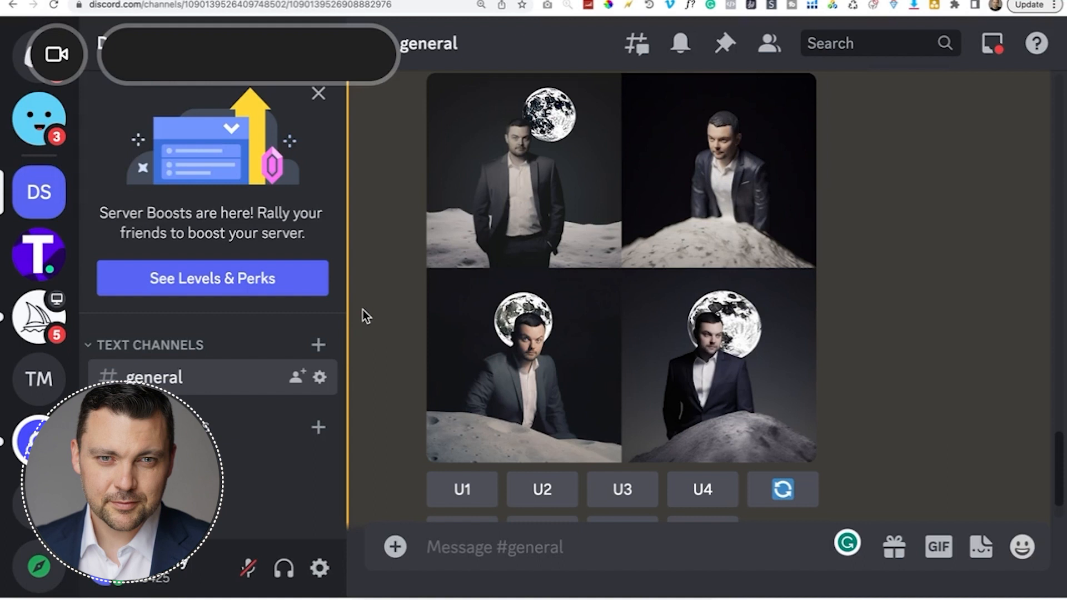
pyautogui.moveTo(688, 225)
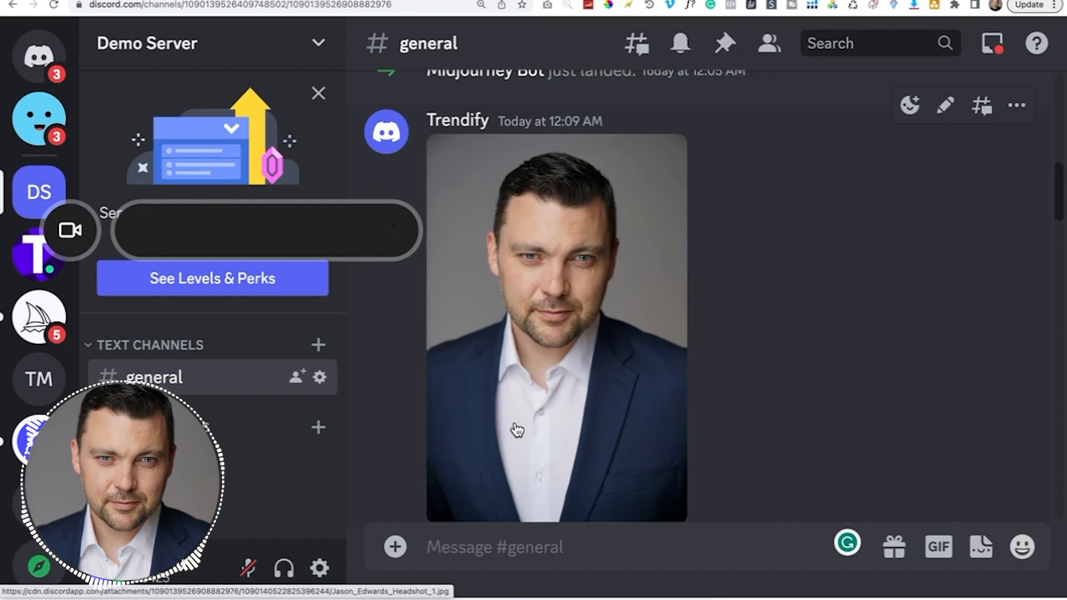
pyautogui.moveTo(491, 298)
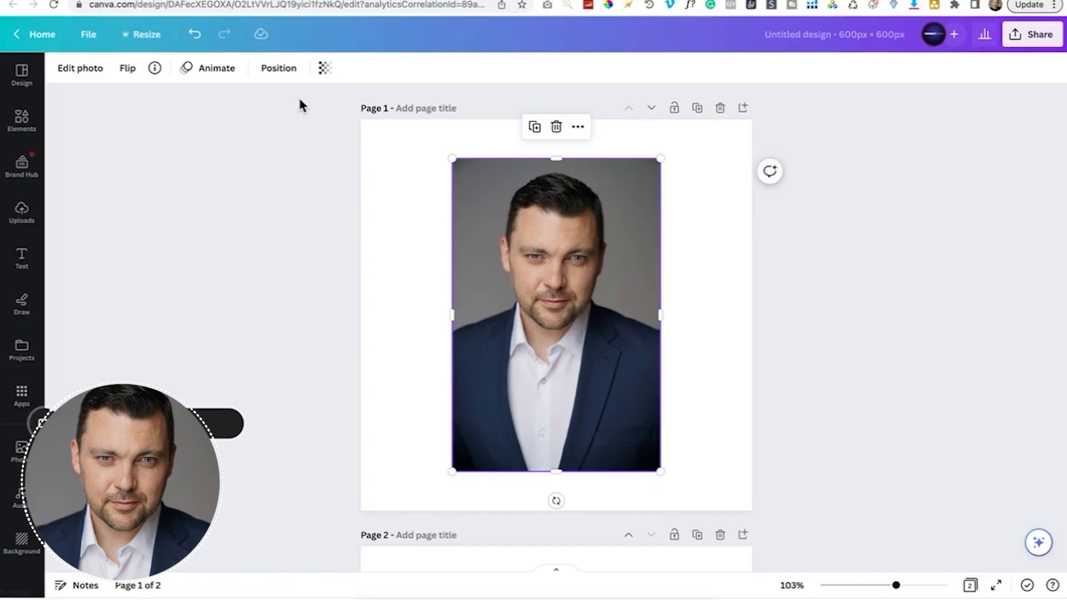
# Step: Add the headshot image to a 600x600 custom Canva design
pyautogui.click(79, 68)
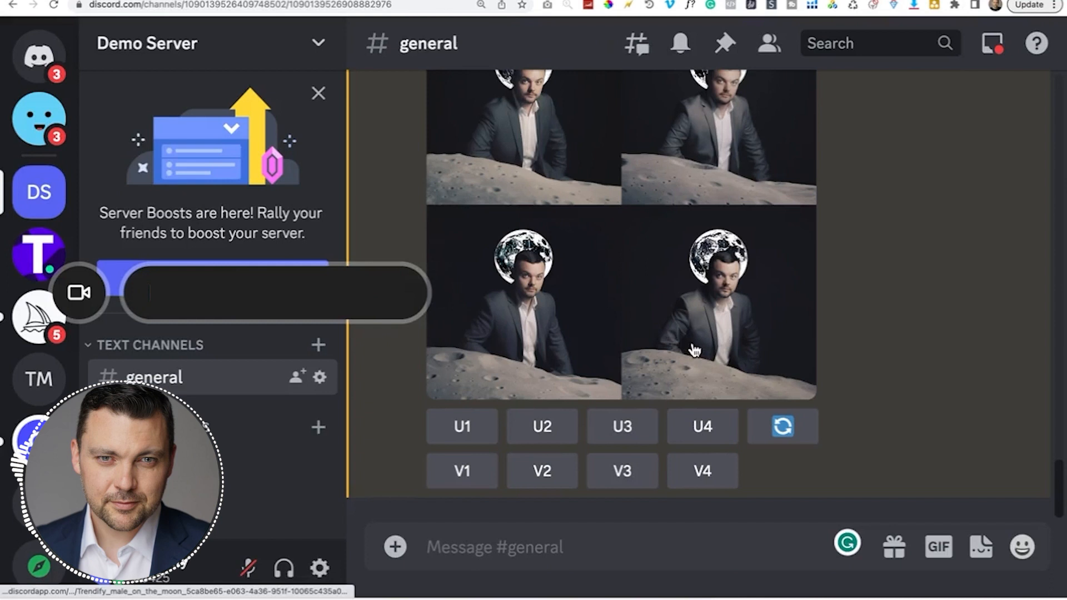
pyautogui.moveTo(558, 355)
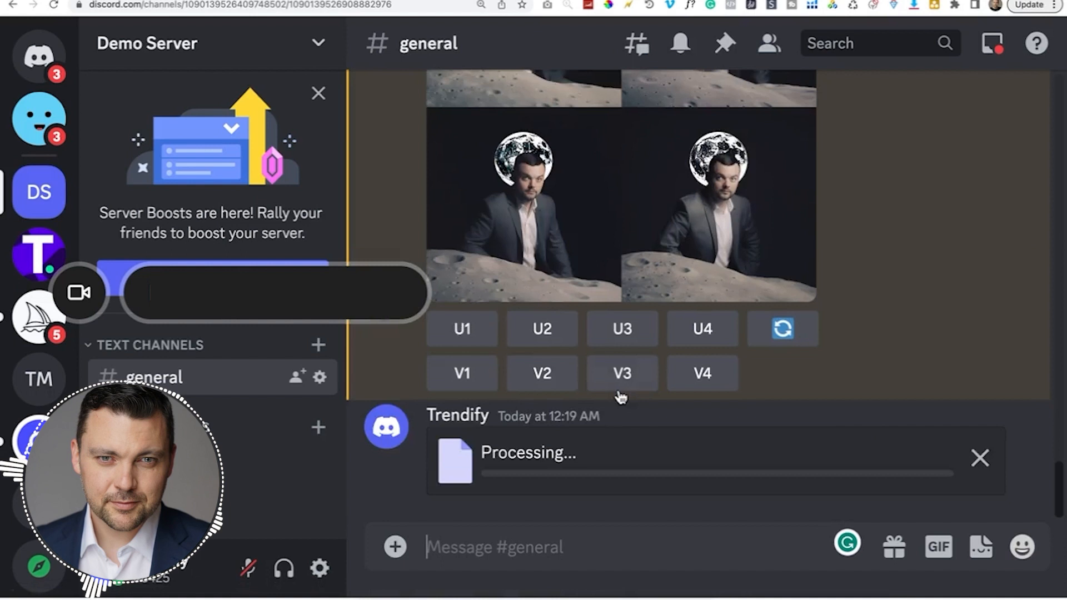
# Step: Start /imagine and paste both square headshot image links into the prompt
pyautogui.write('/imagine')
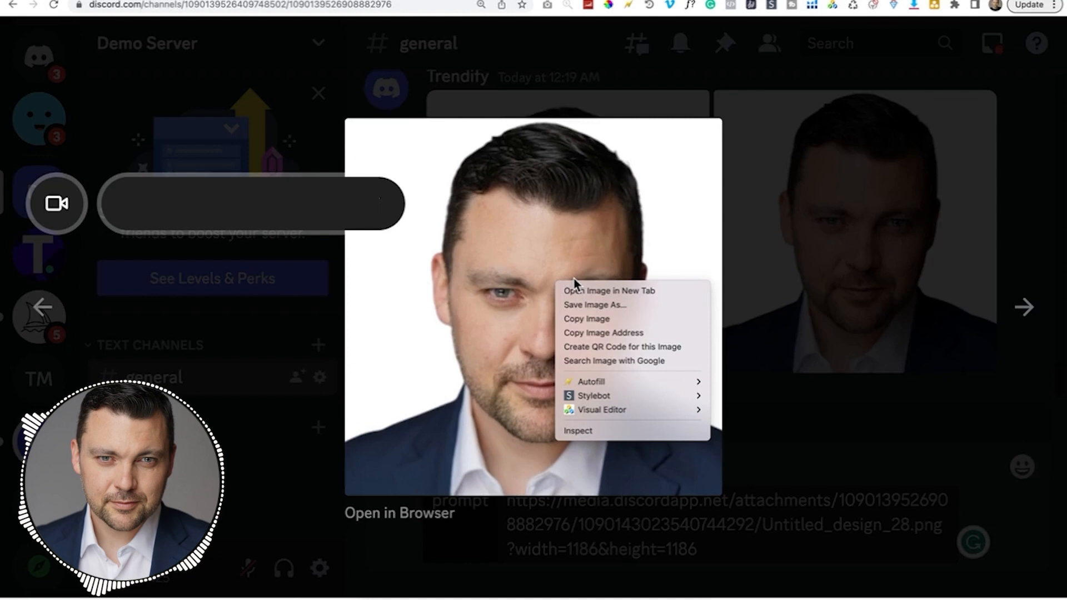
pyautogui.moveTo(595, 318)
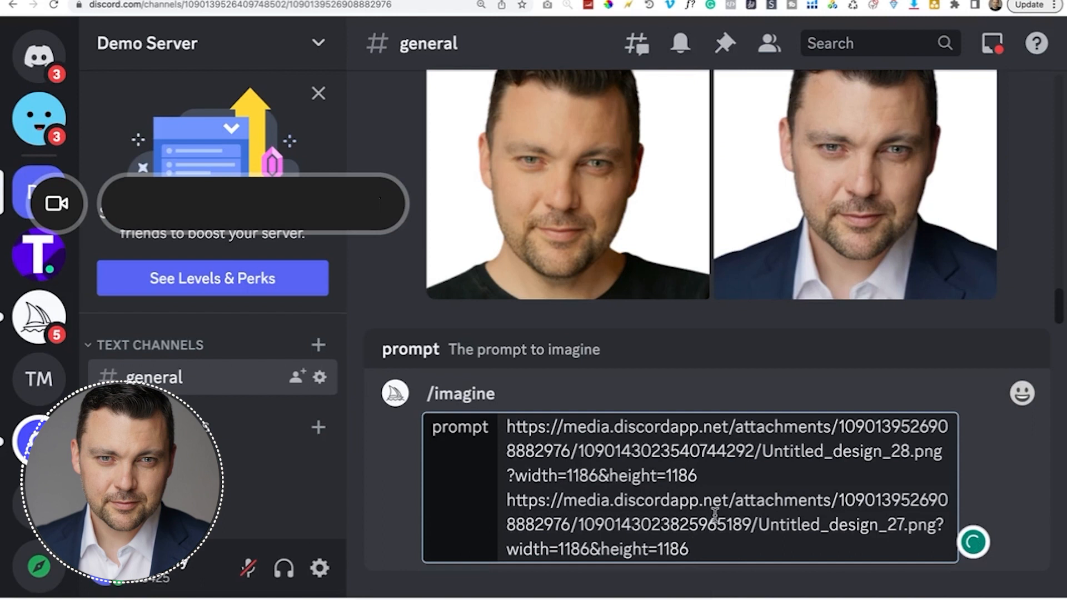
# Step: Append 'ultrarealistic, 85mm, dslr, batman, night, cinematic, --ar 3:2 --iw 2' to the prompt
pyautogui.write('ultrarealistic, 85mm, dslr, batman, night, cinematic, --ar 3:2 --iw 2')
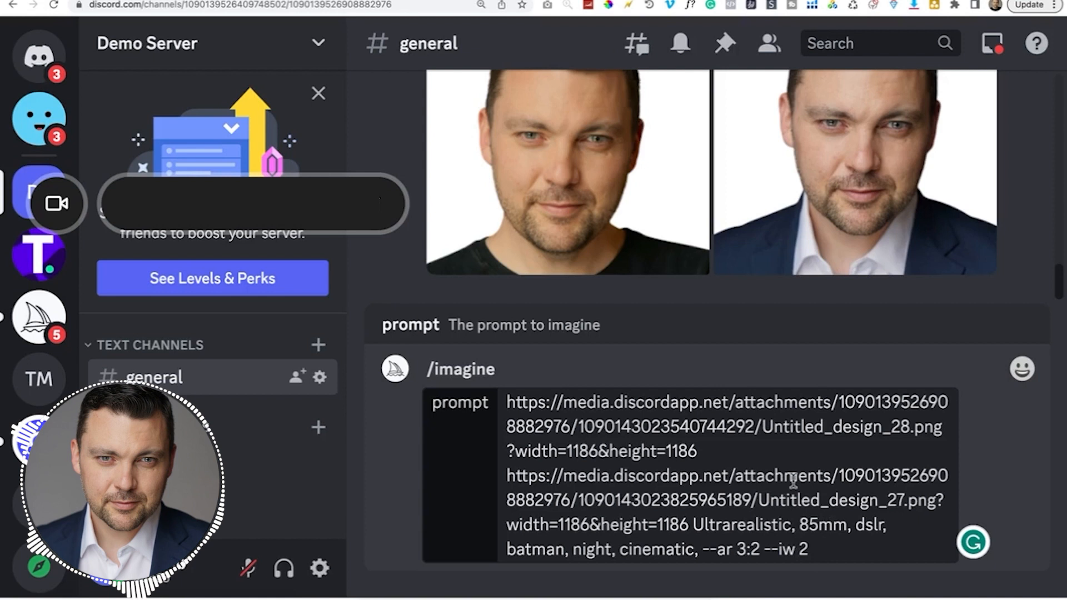
pyautogui.write('male,')
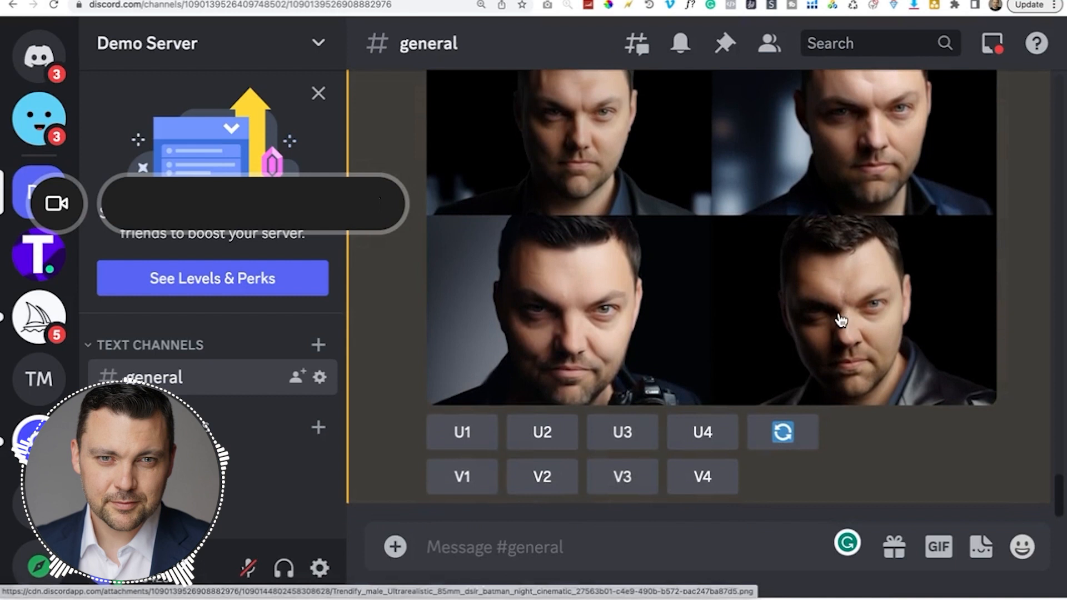
pyautogui.click(782, 438)
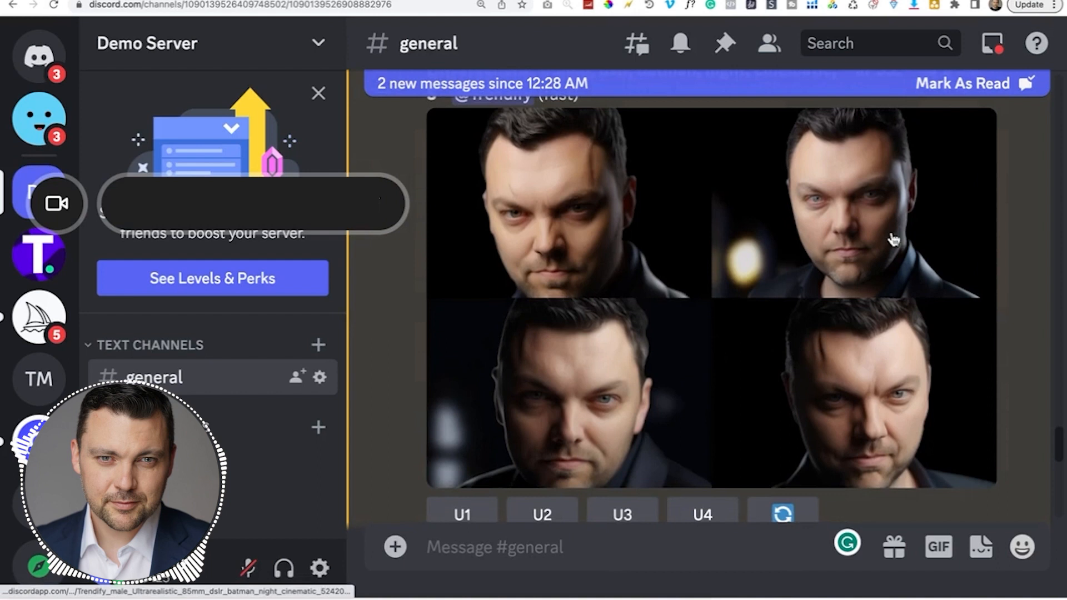
pyautogui.scroll(-3)
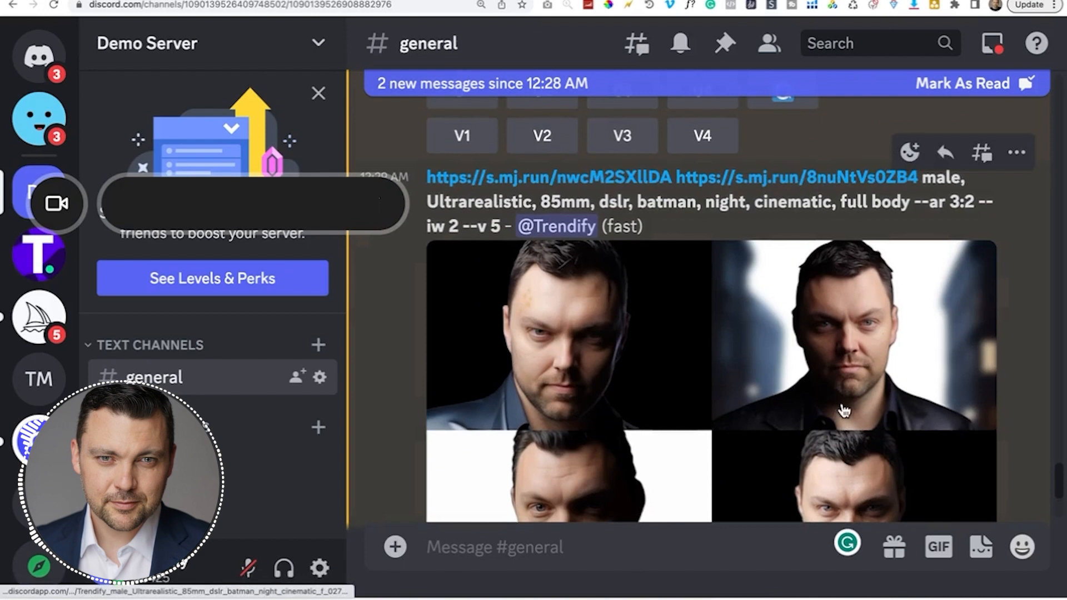
pyautogui.scroll(-3)
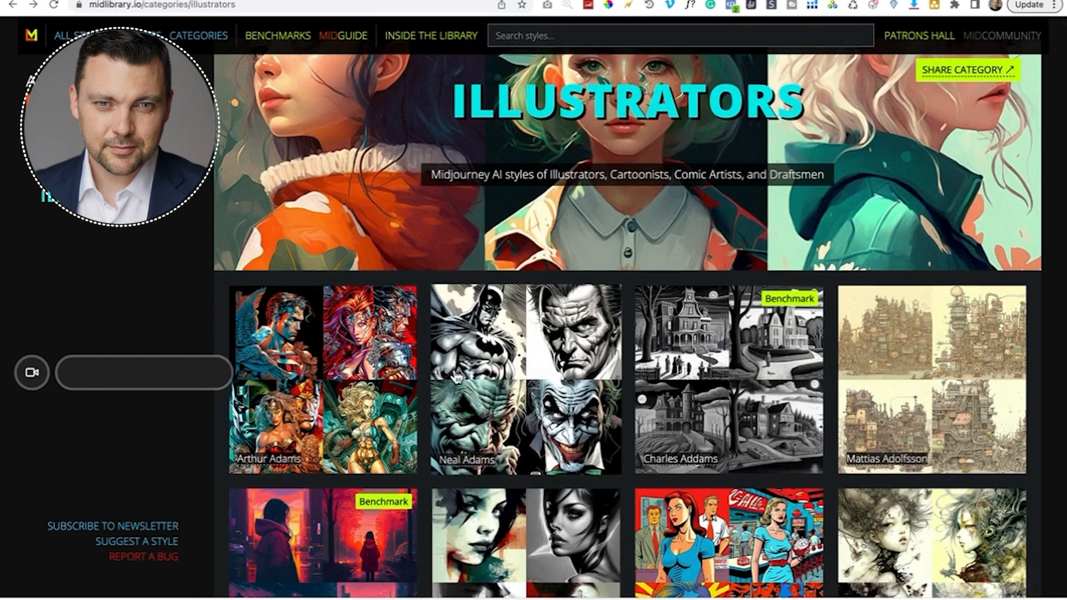
# Step: Scroll Midlibrary's Illustrators listing down to the Romero Britto tile
pyautogui.scroll(-3)
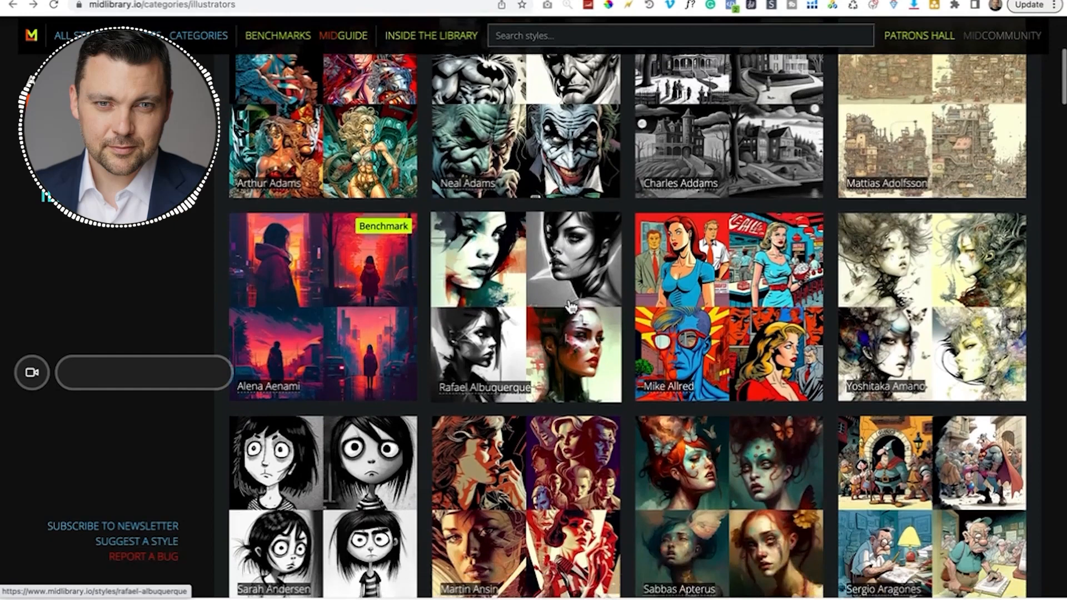
pyautogui.scroll(-3)
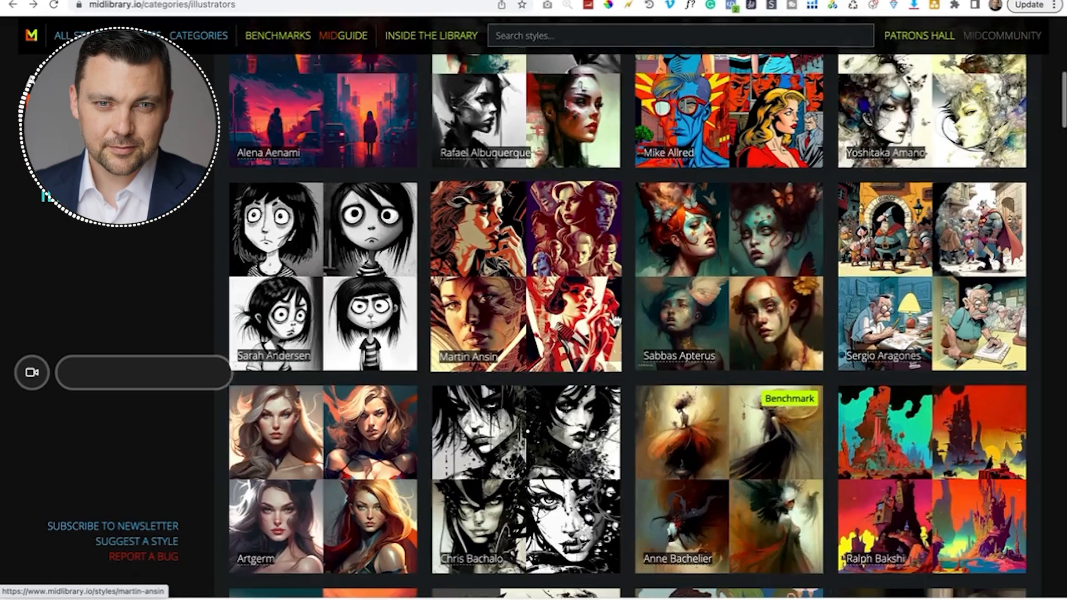
pyautogui.scroll(-3)
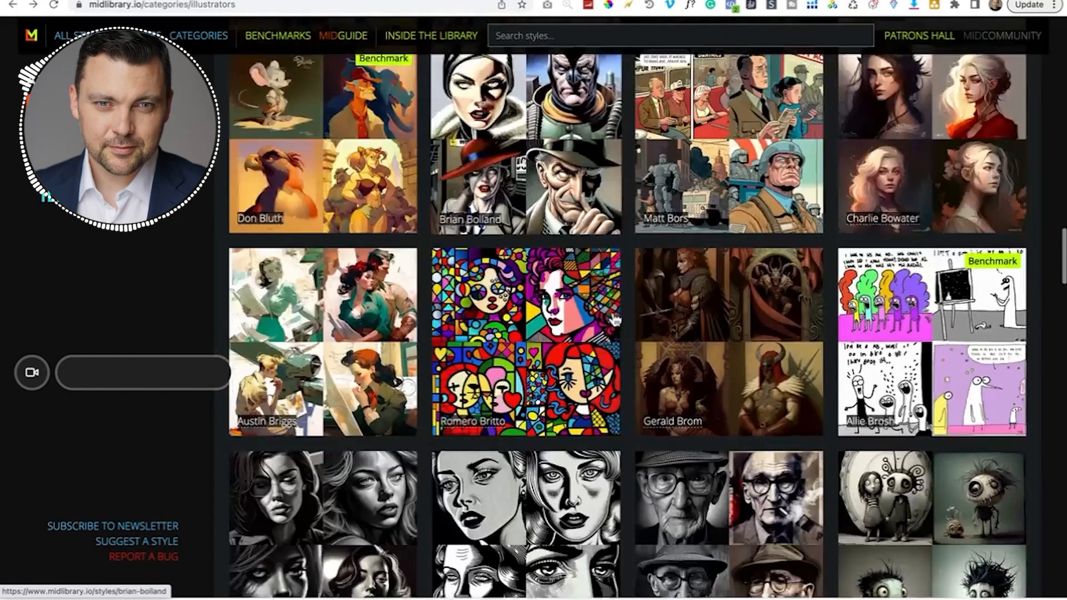
# Step: Open Midlibrary's Romero Britto style page and scroll down through its samples
pyautogui.click(525, 341)
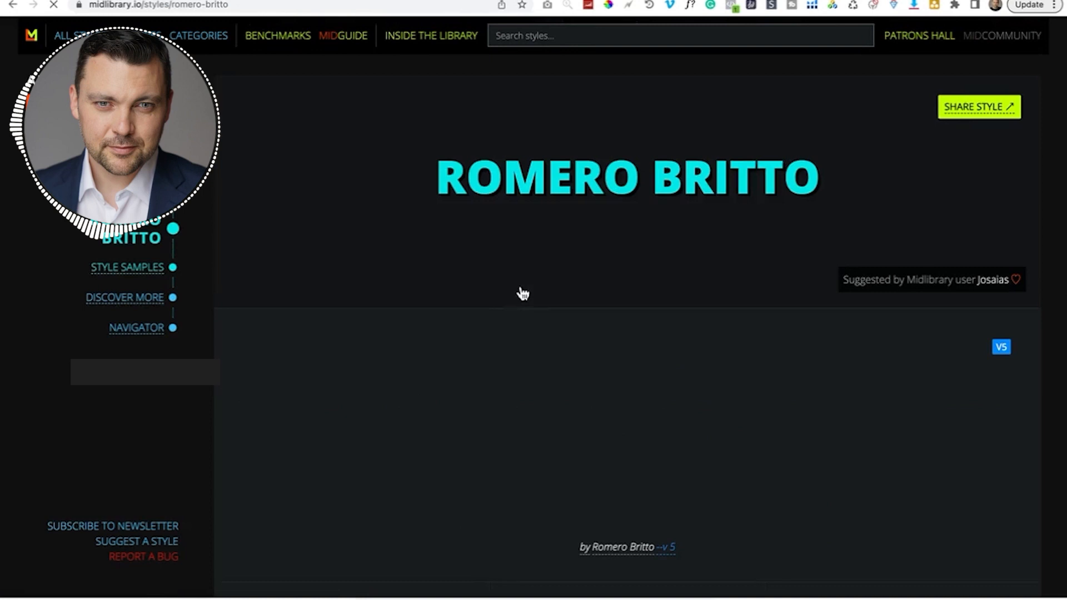
pyautogui.scroll(-3)
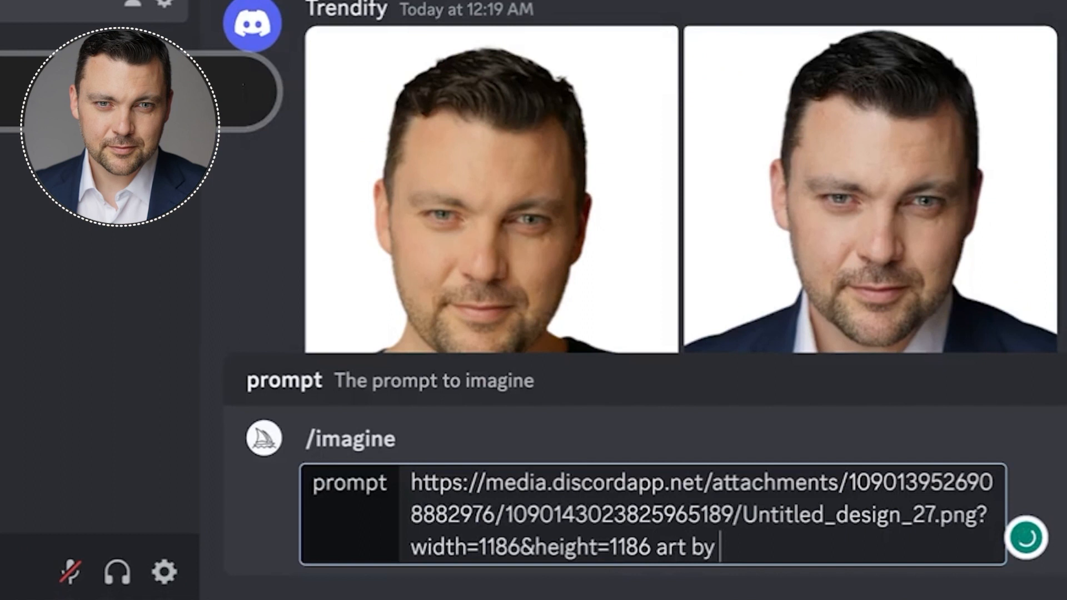
# Step: Complete the headshot prompt with 'Romero Britto --v 5' and '--iw 2'
pyautogui.write('Romero Britto --v 5')
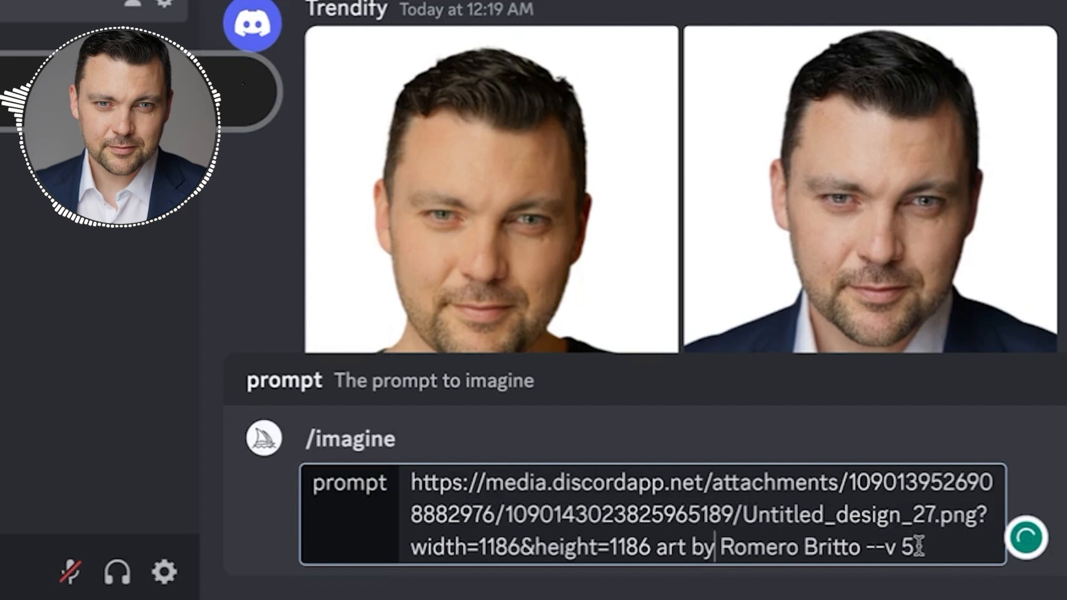
pyautogui.write('--iw 2')
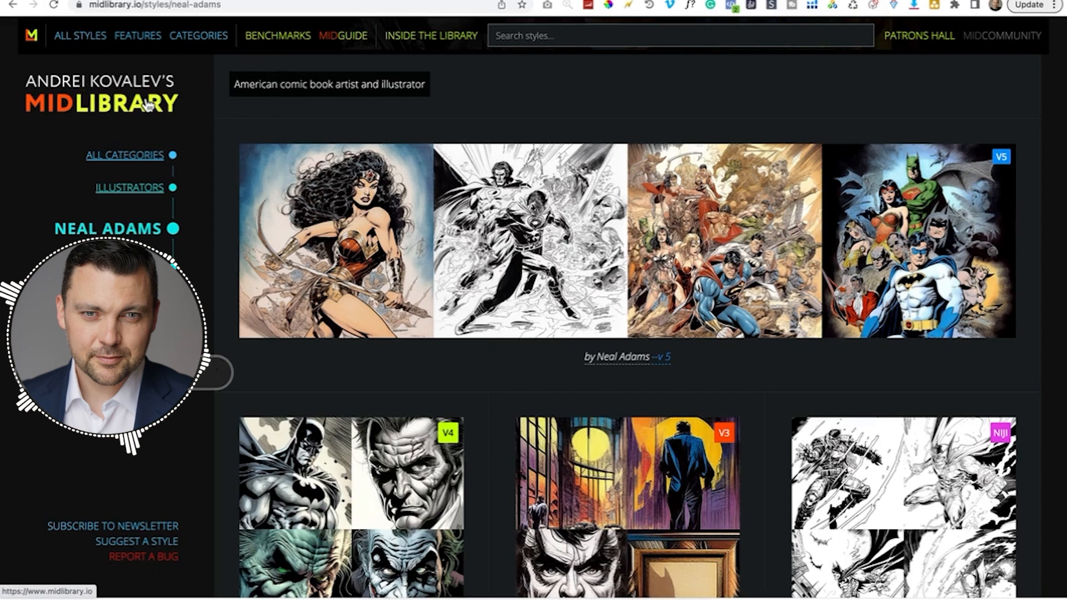
# Step: Scroll the Neal Adams style page to view its comic-style samples
pyautogui.scroll(-3)
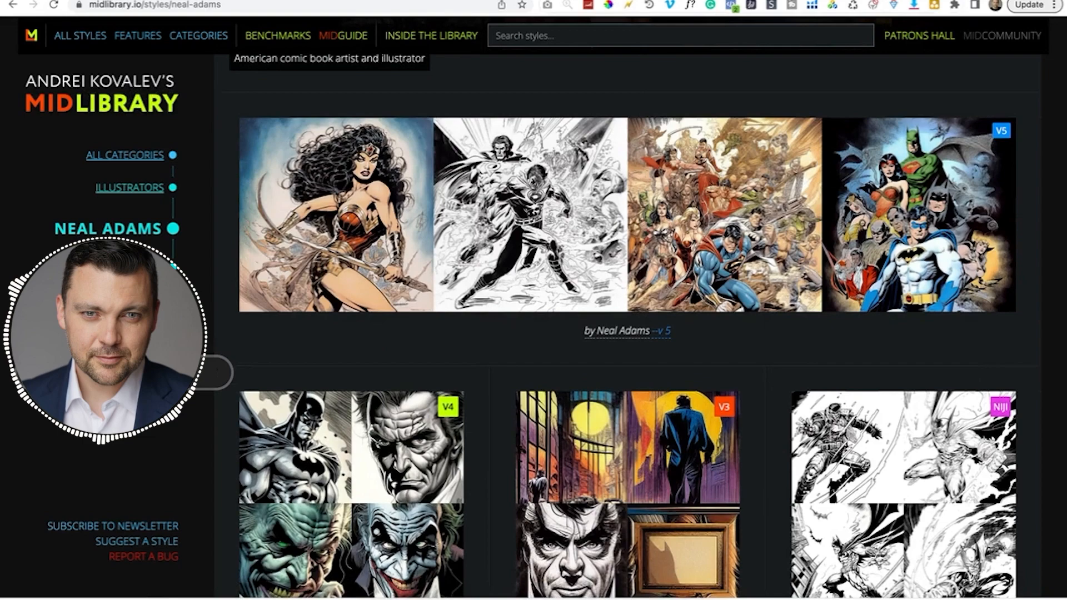